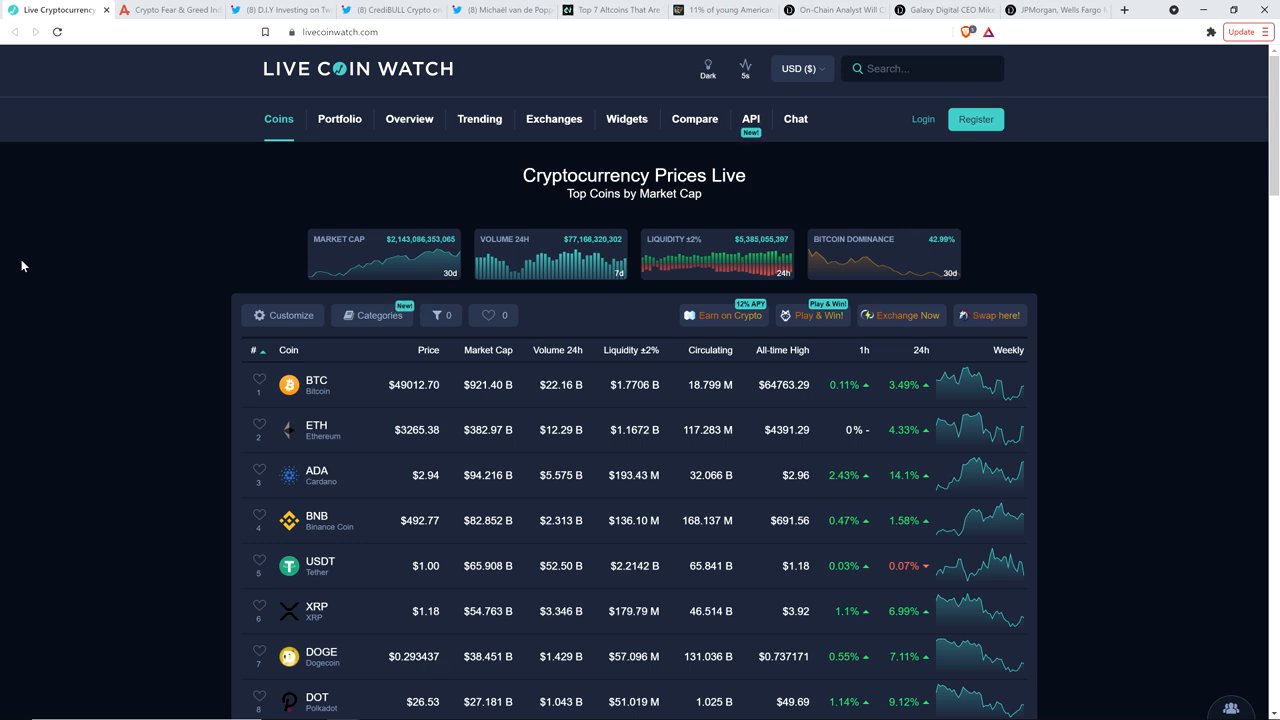
mouse_move(61, 263)
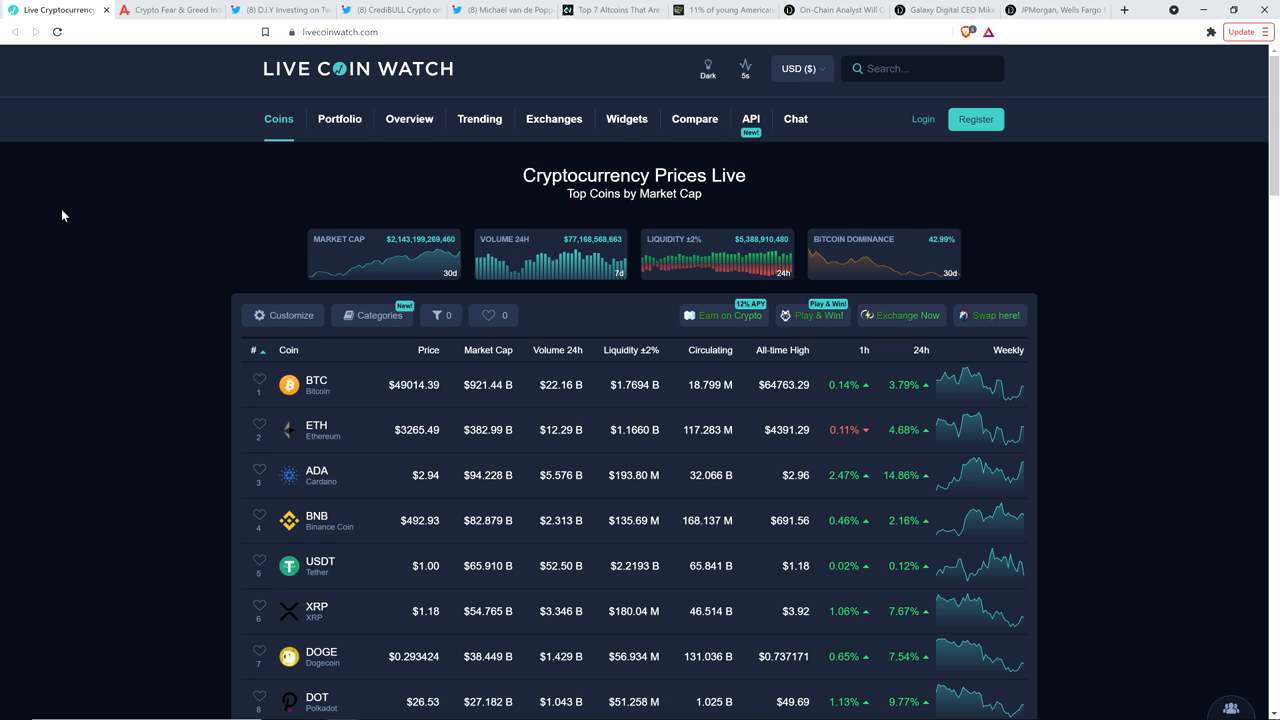
mouse_move(68, 215)
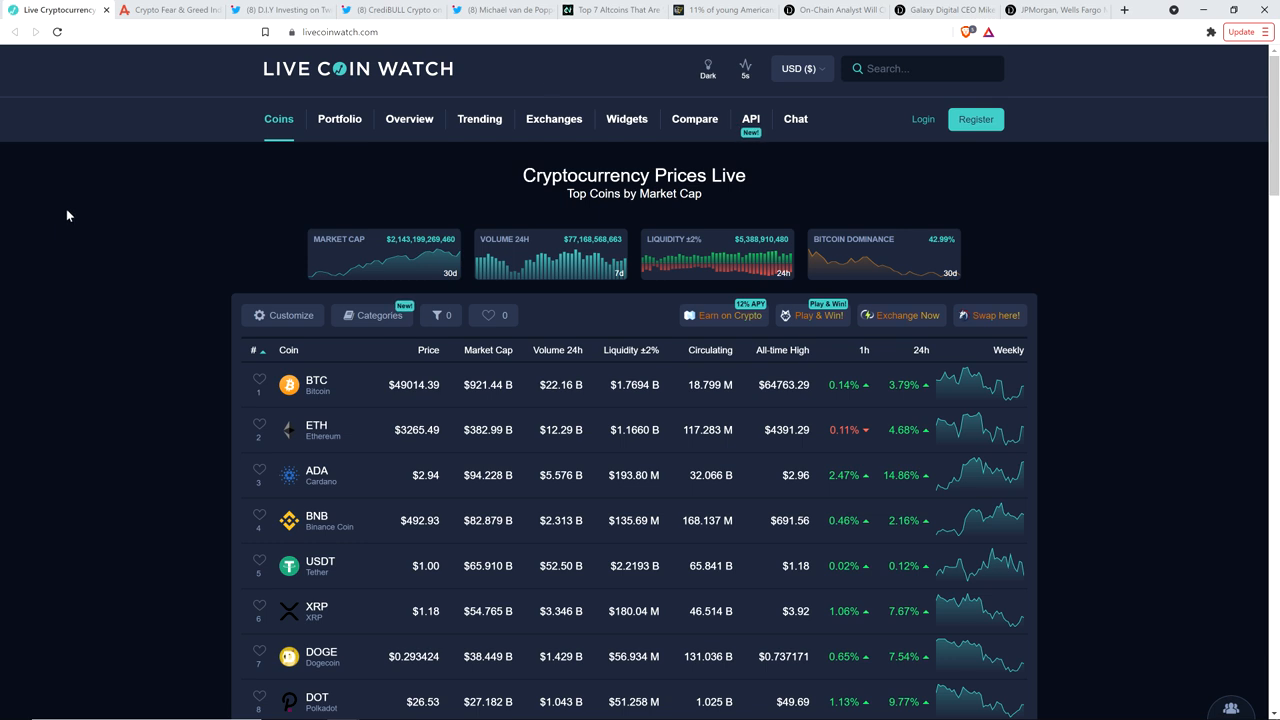
mouse_move(255, 98)
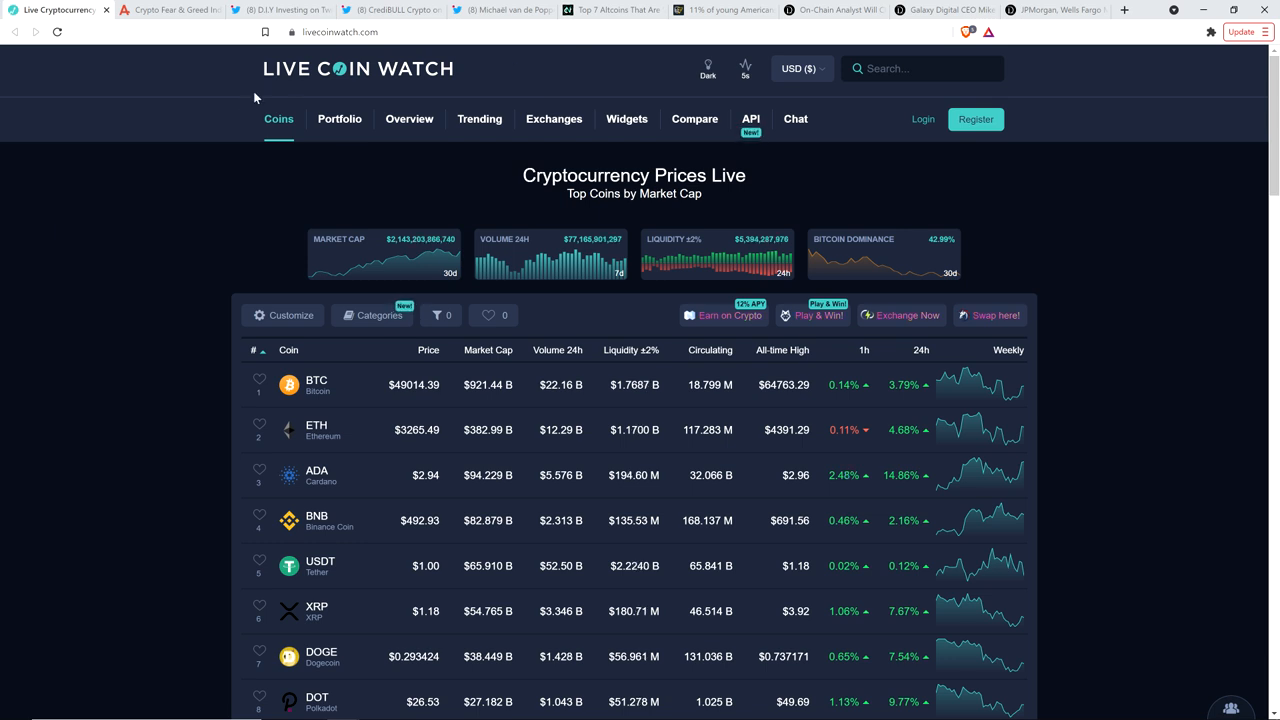
mouse_move(79, 178)
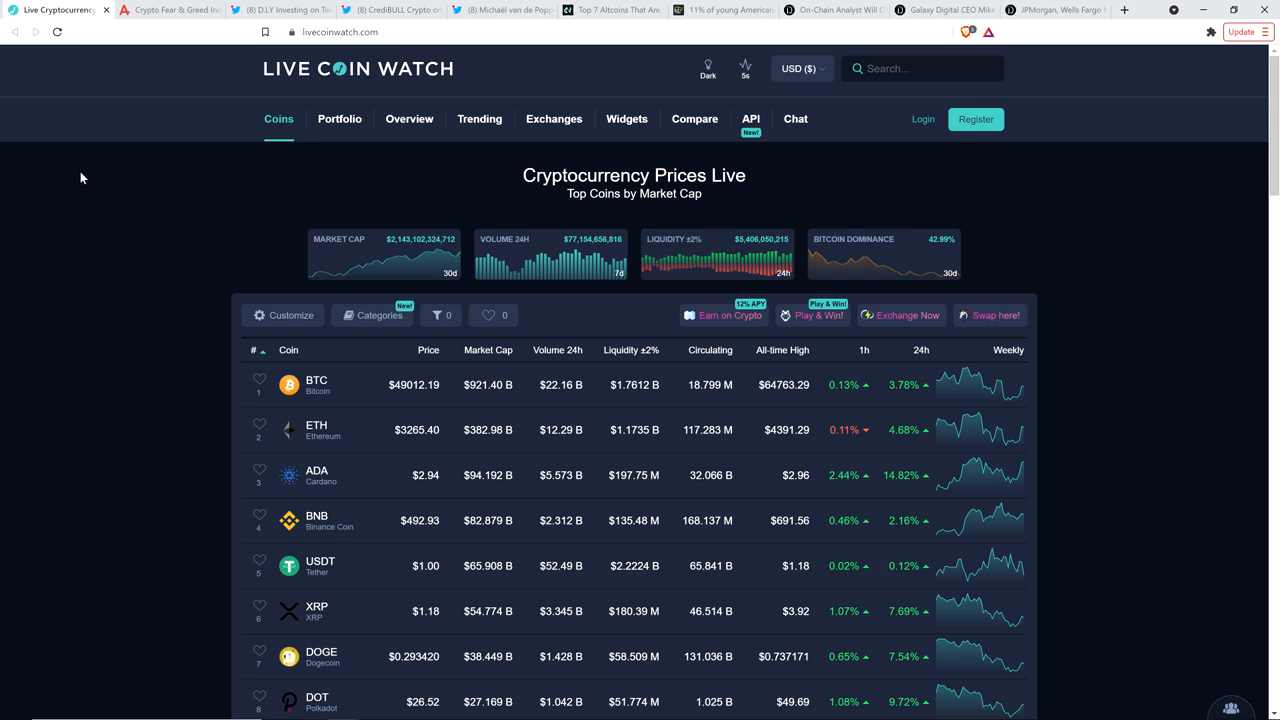
mouse_move(78, 183)
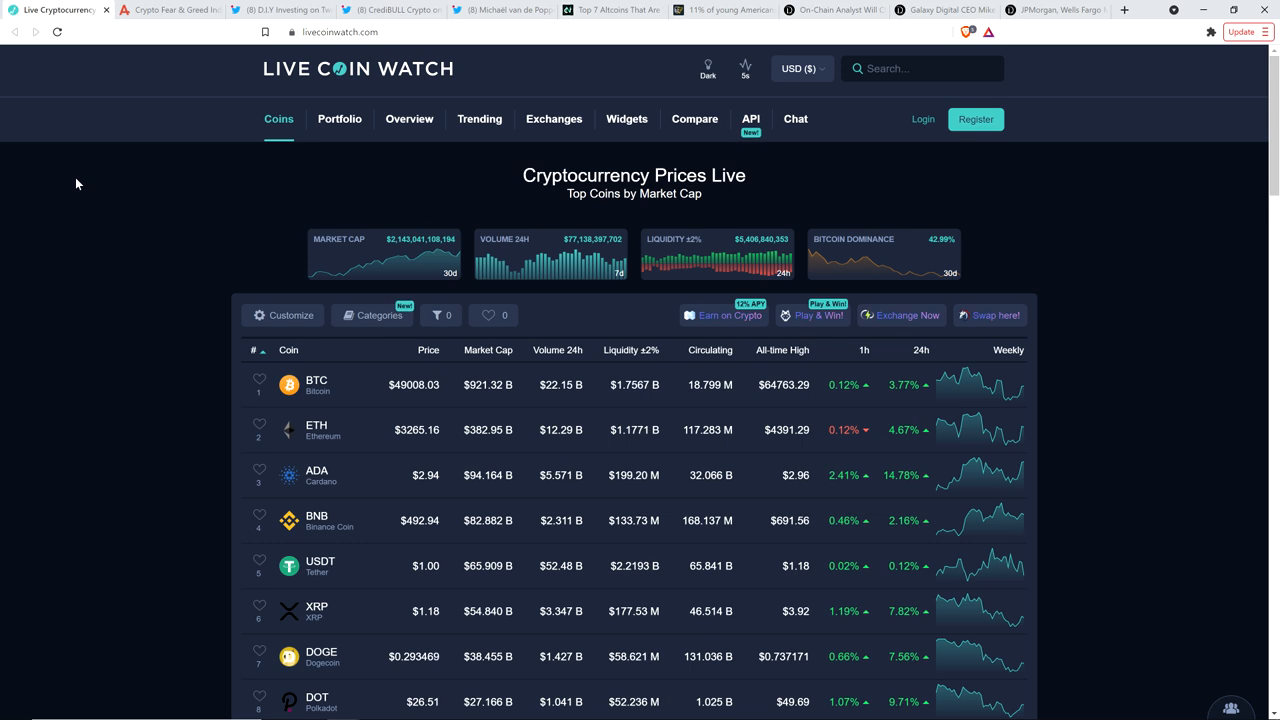
mouse_move(52, 170)
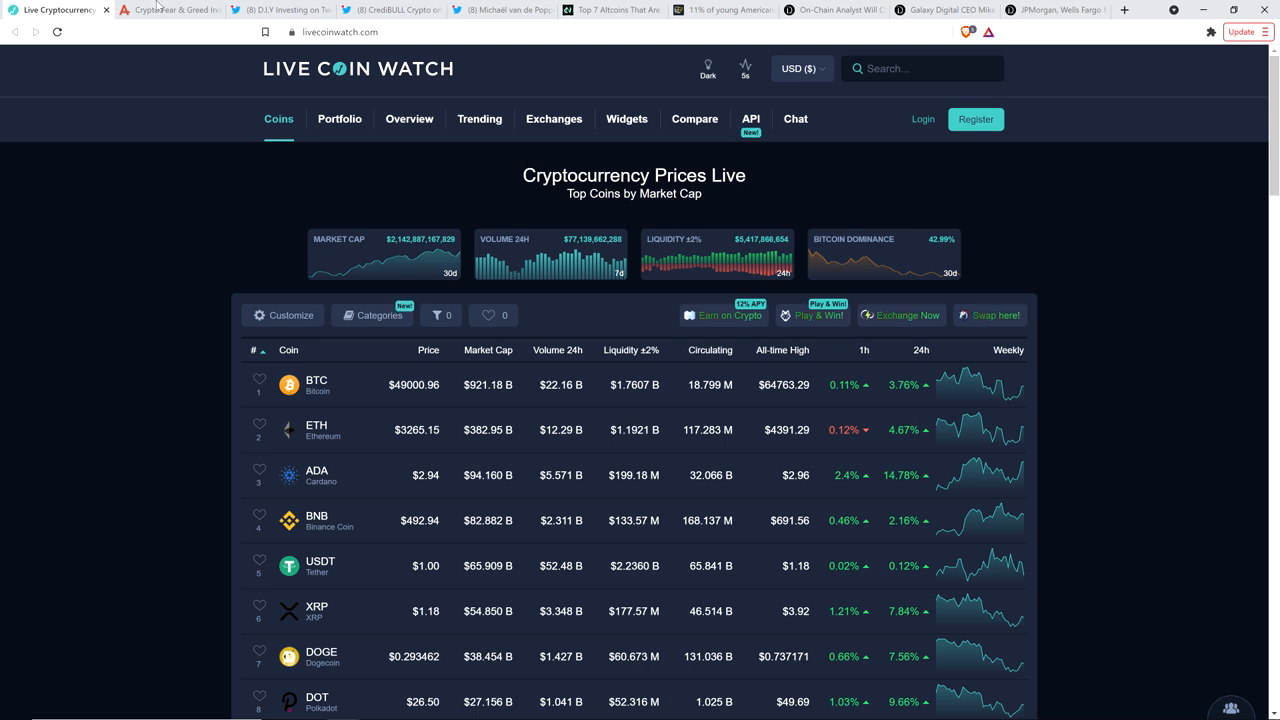
Switch to the Crypto Fear & Greed Index tab showing Greed at 71
left_click(168, 9)
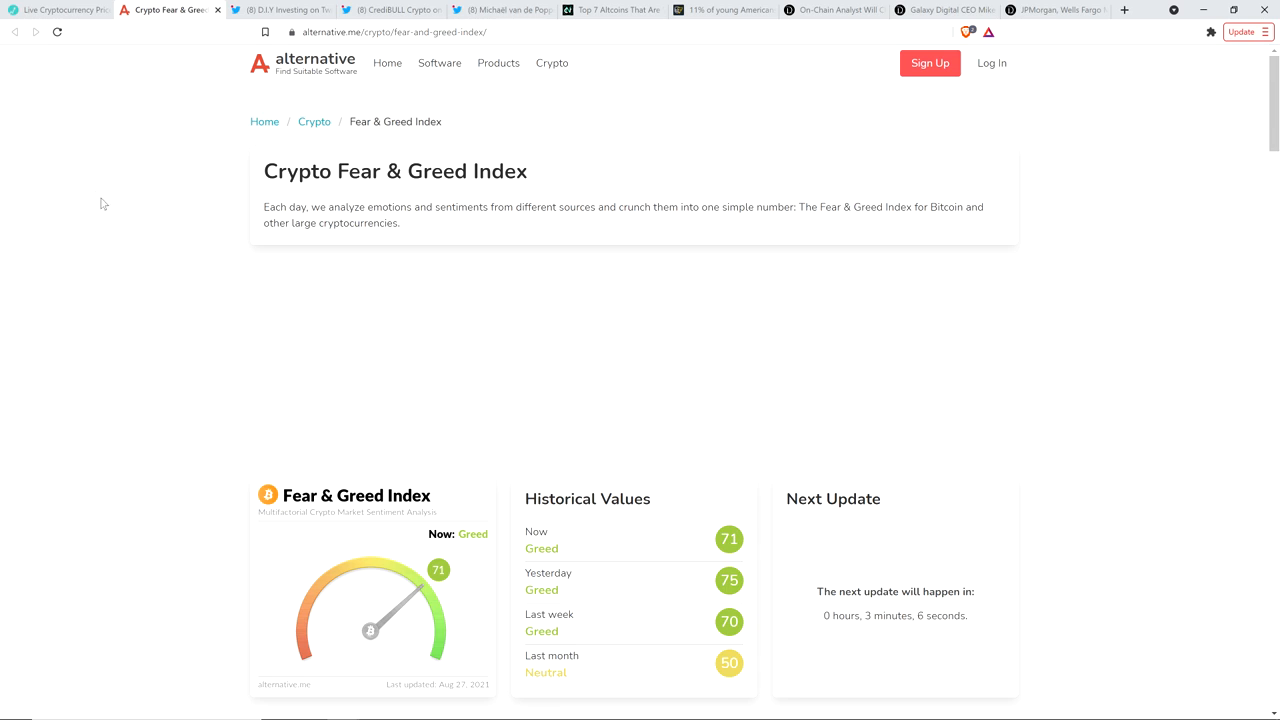
Switch to the D.I.Y Investing tweet promoting the $250K Bitcoin fractal video
left_click(280, 9)
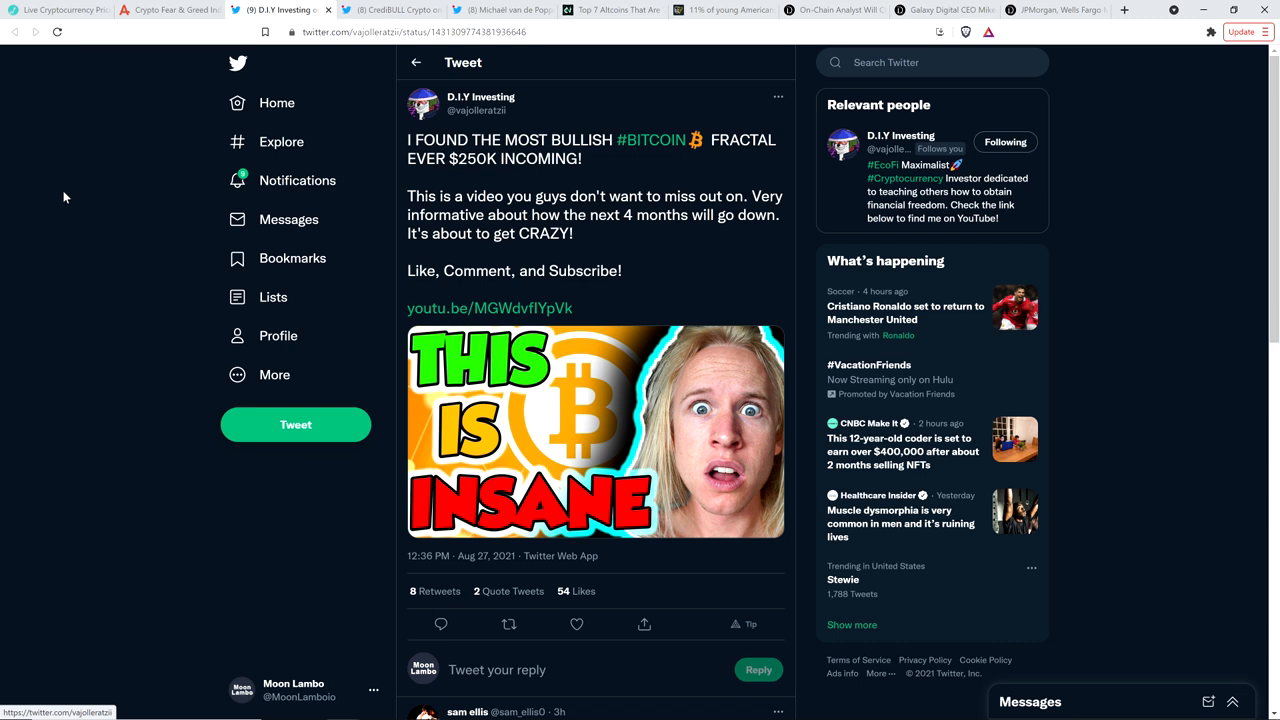
mouse_move(590, 163)
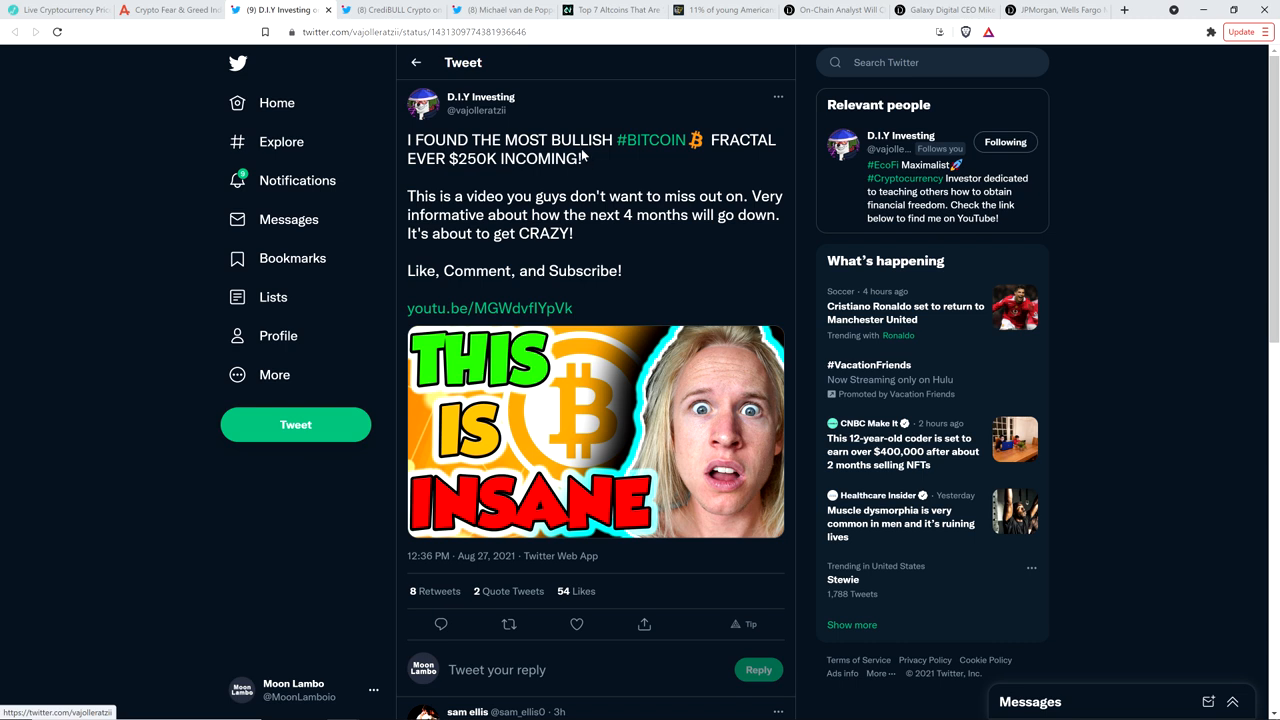
mouse_move(75, 176)
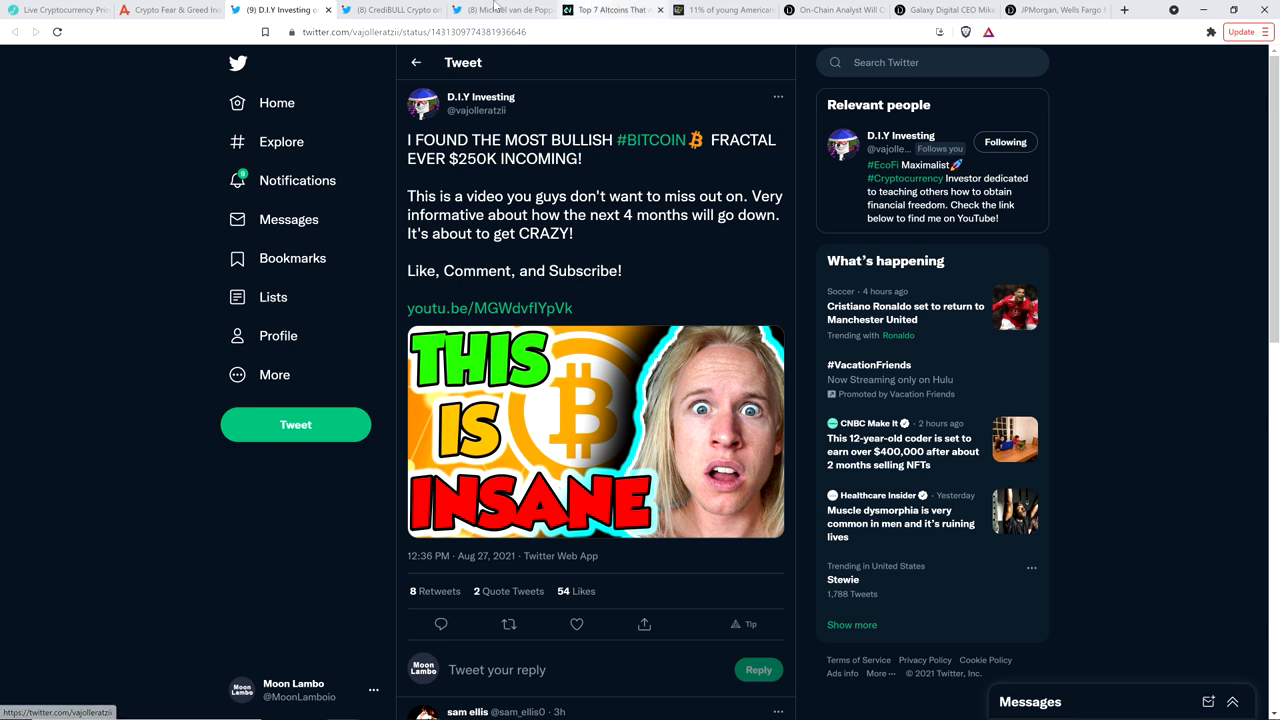
Switch to CrediBULL Crypto's reply saying HBAR charts look great
left_click(390, 9)
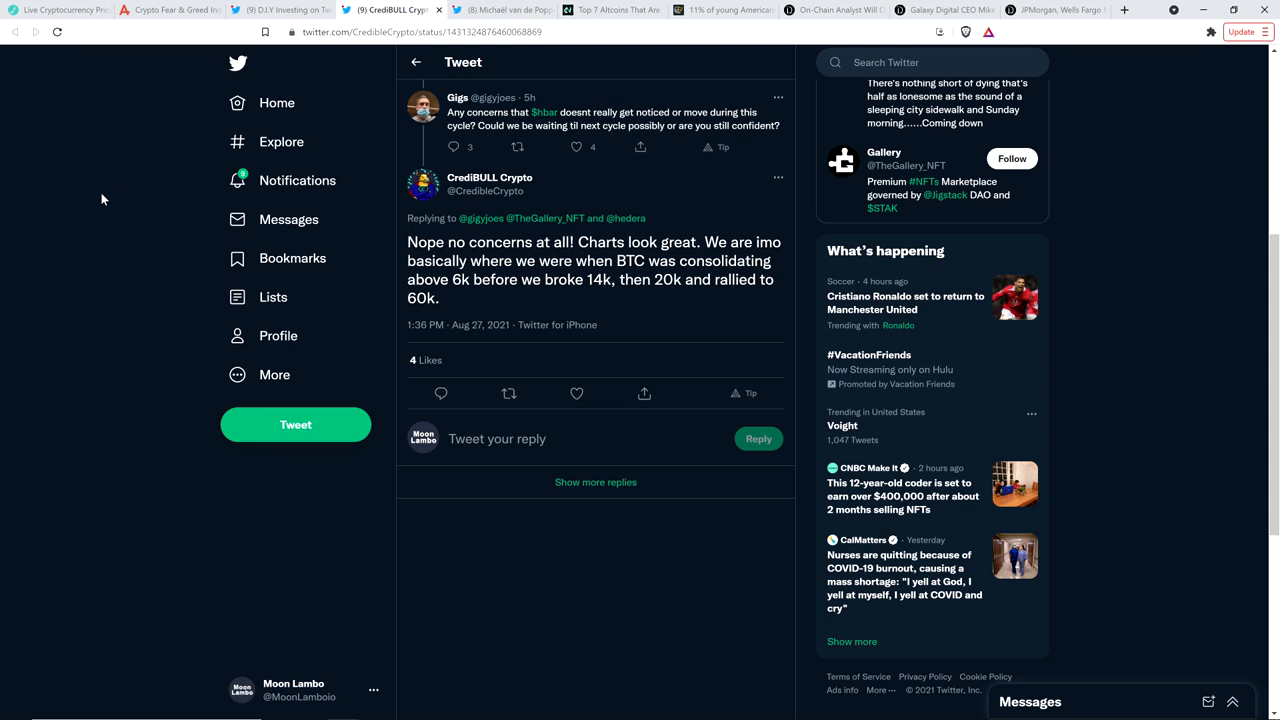
mouse_move(101, 213)
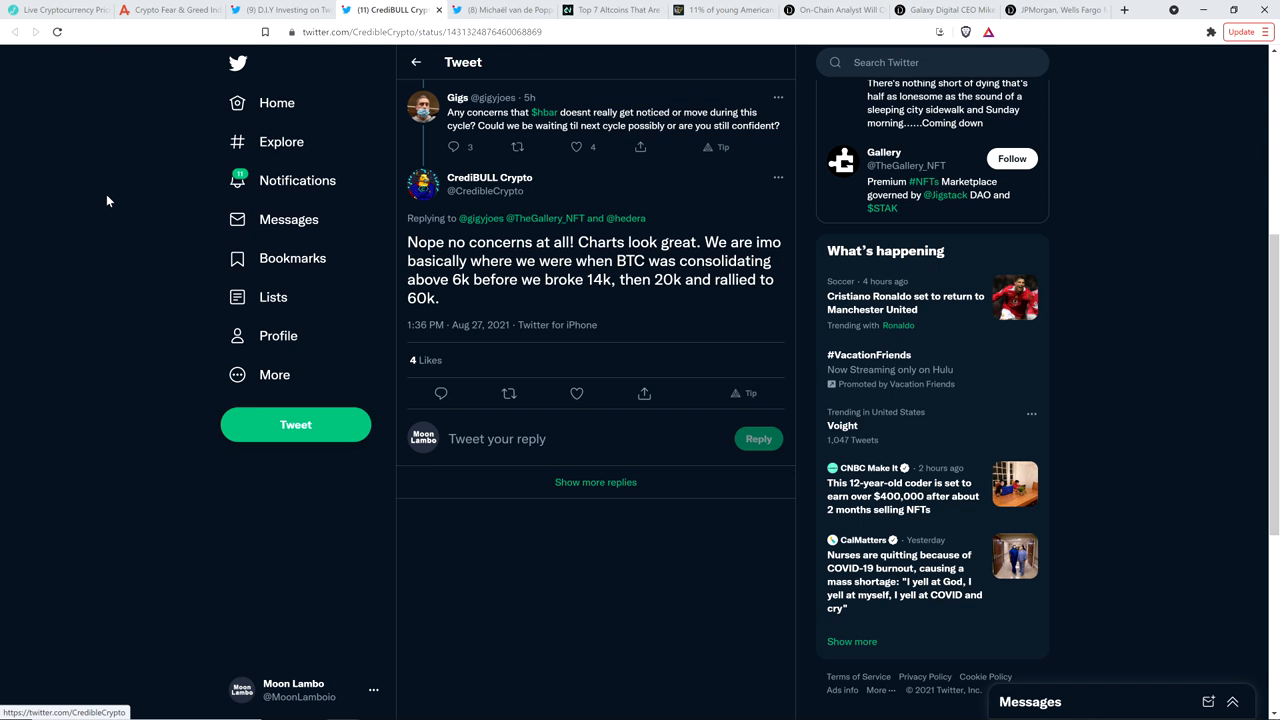
mouse_move(500, 9)
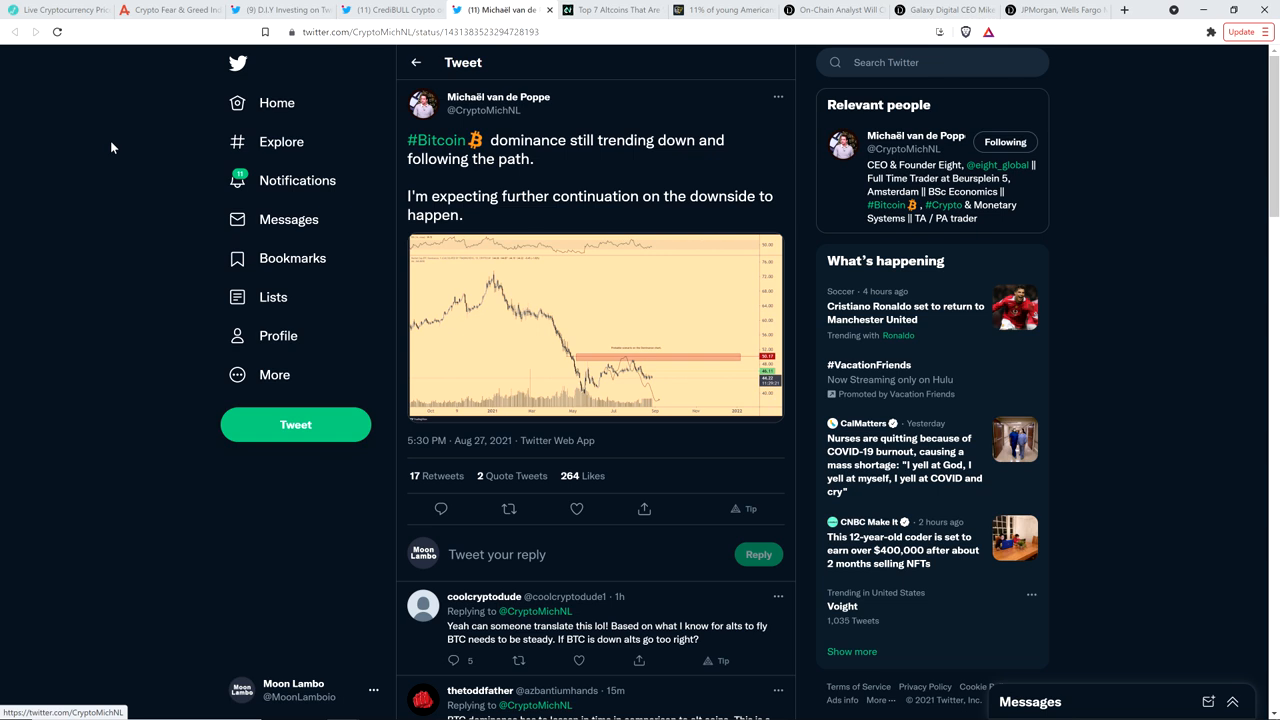
mouse_move(82, 203)
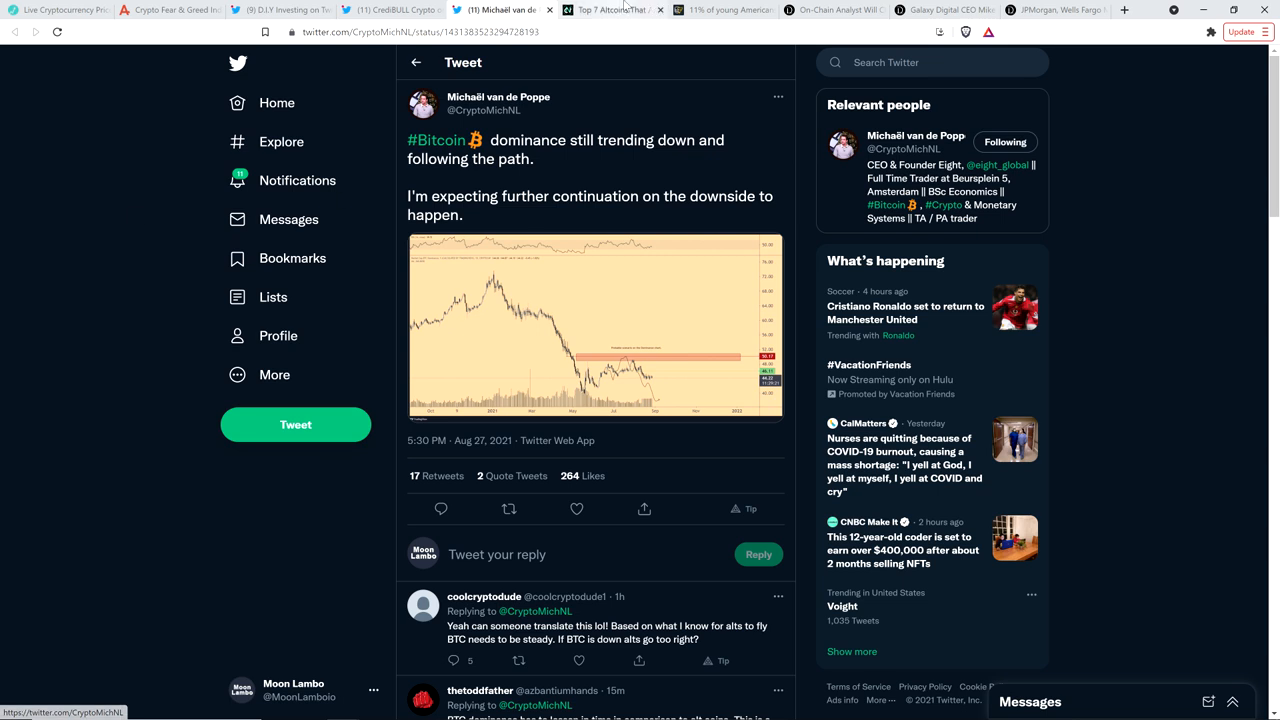
Open the Top 7 altcoins article and scroll to Ethereum trading at $3,118
left_click(605, 9)
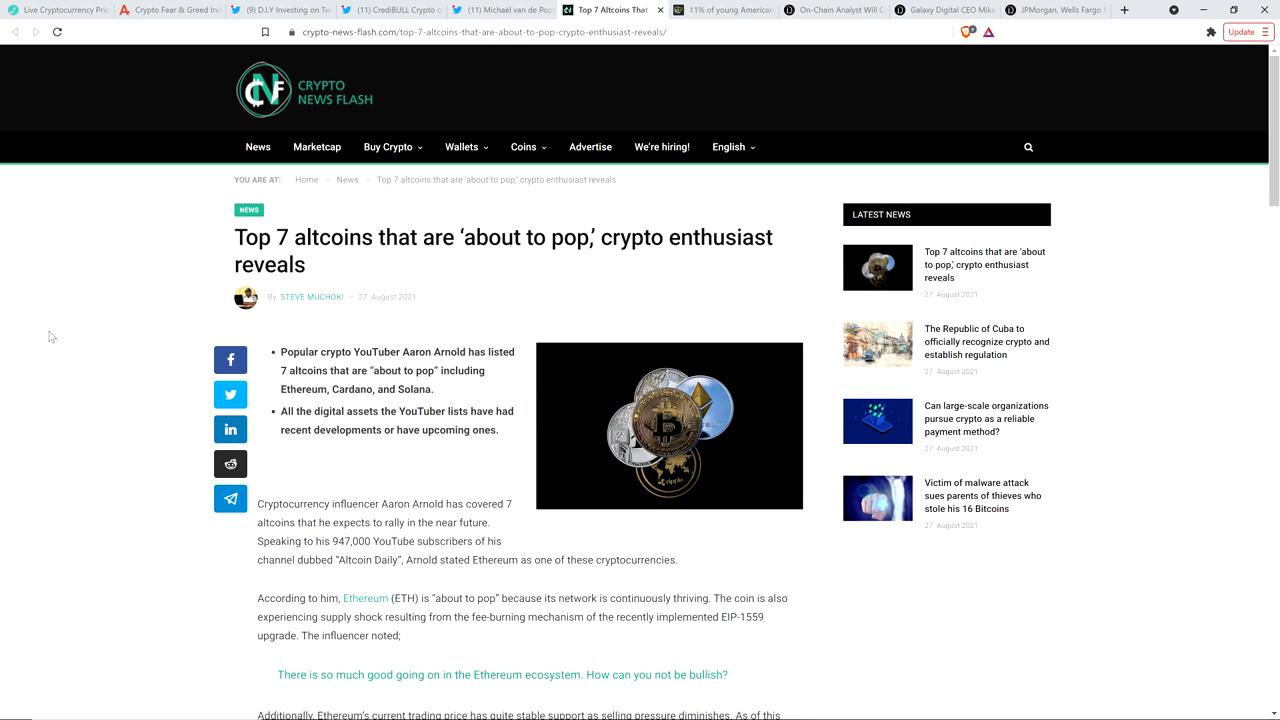
scroll("down", 3)
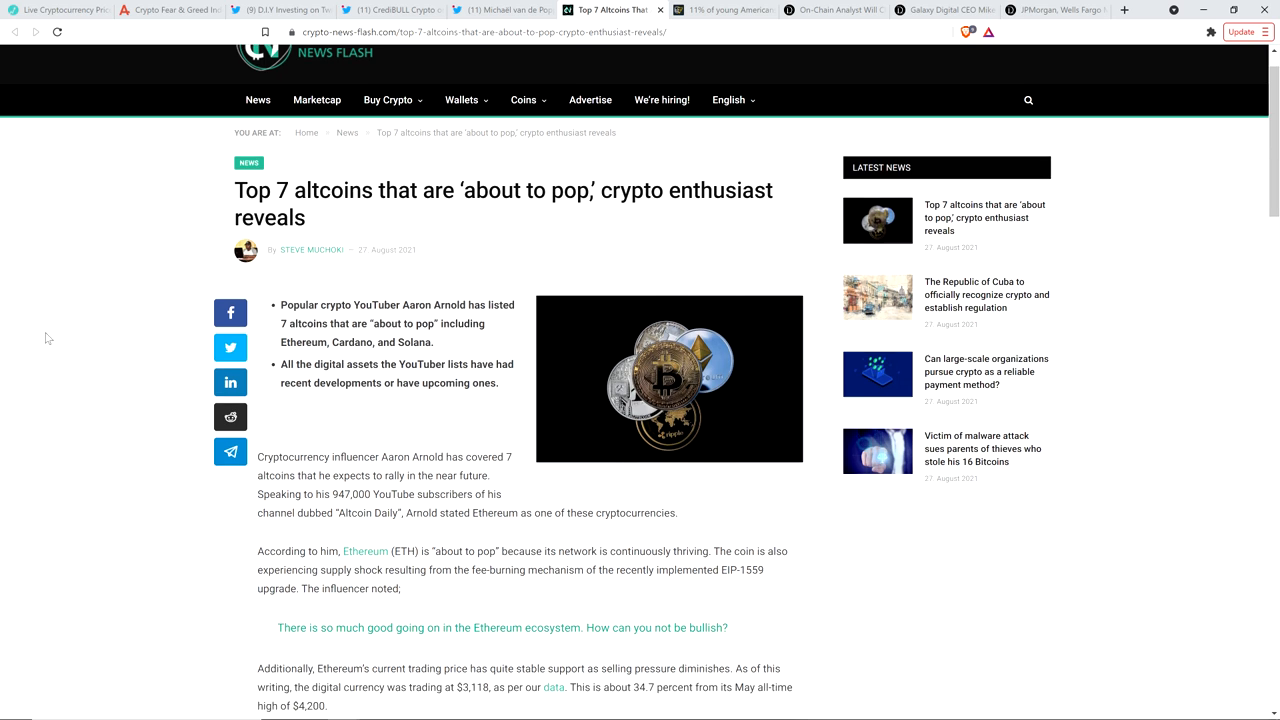
scroll("down", 3)
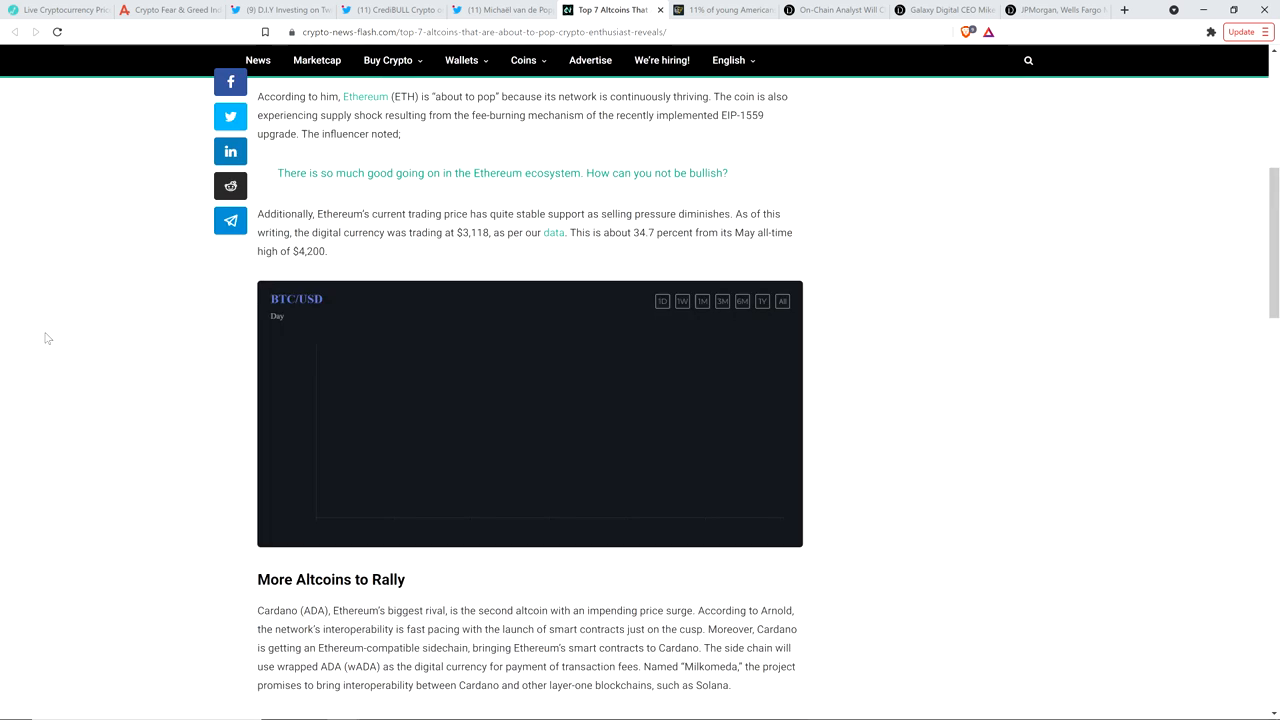
scroll("up", 3)
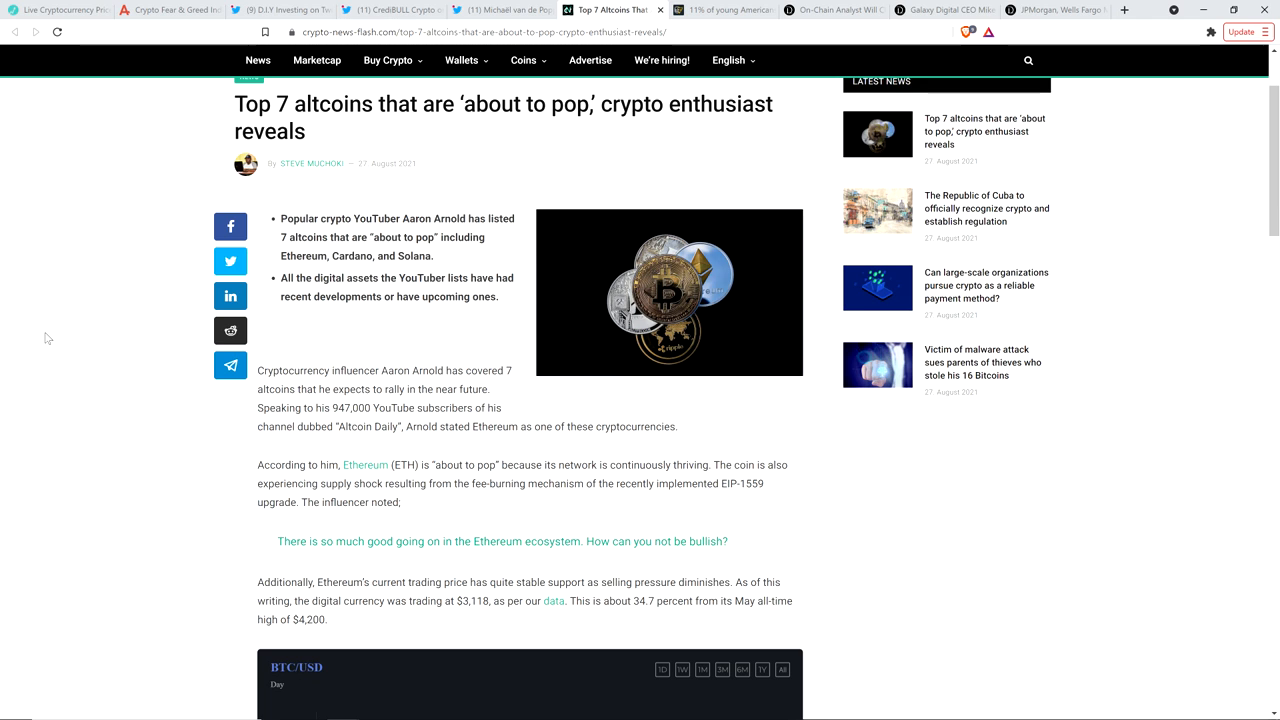
mouse_move(79, 464)
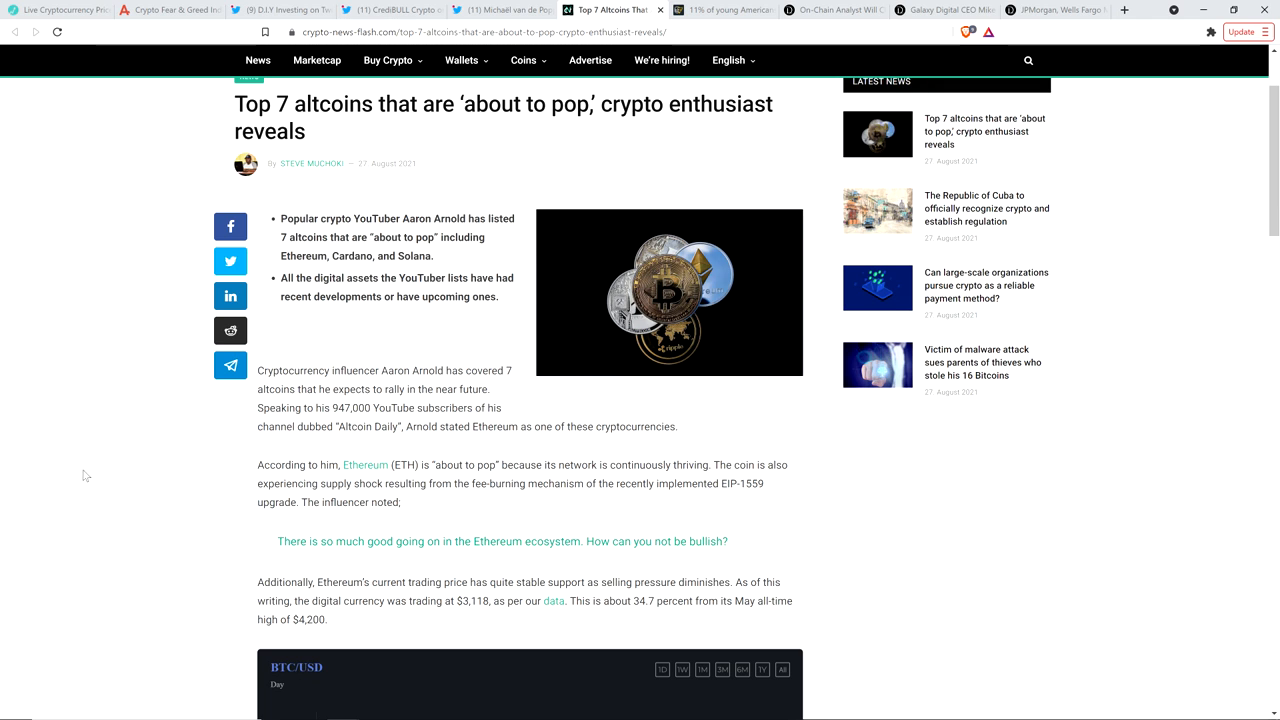
mouse_move(110, 471)
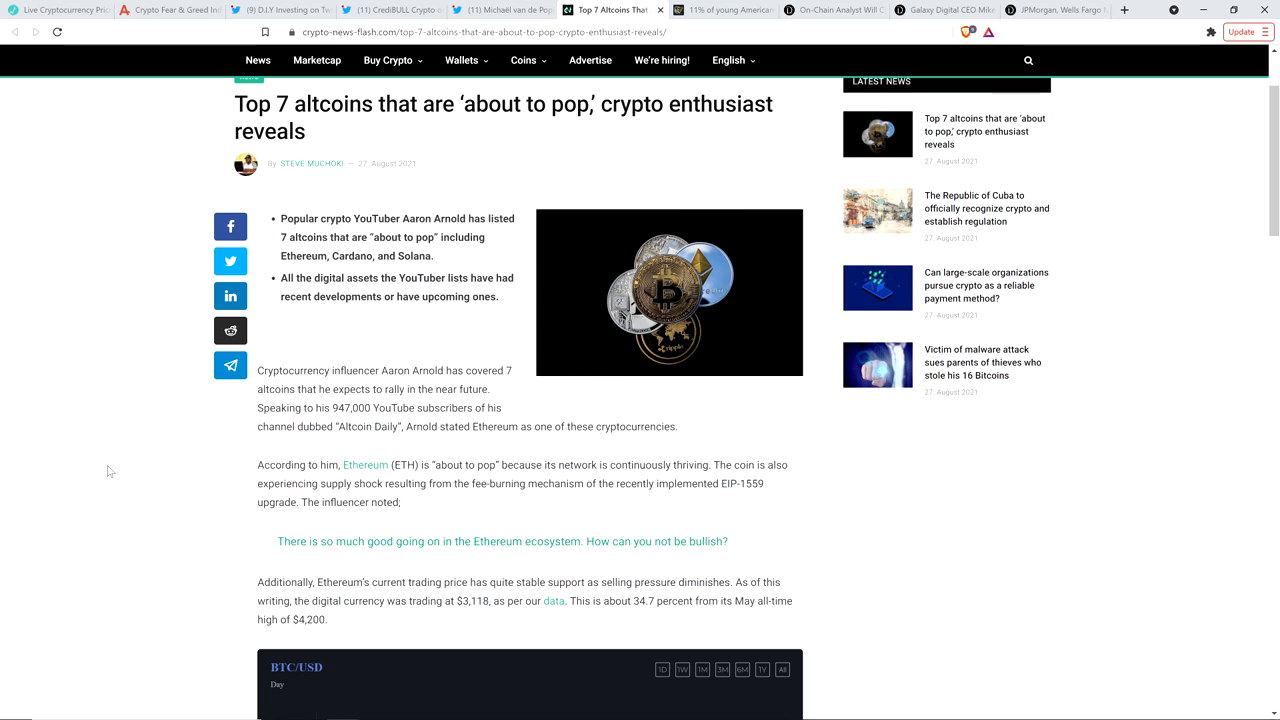
scroll("down", 3)
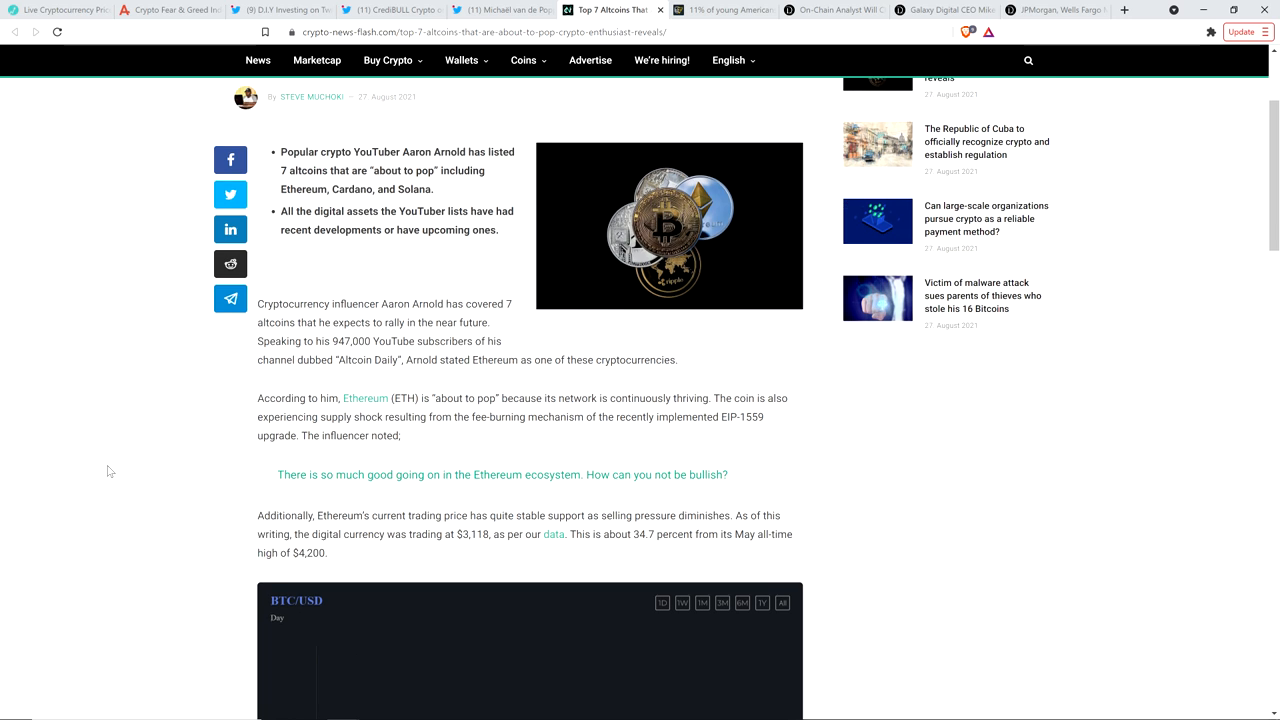
scroll("down", 3)
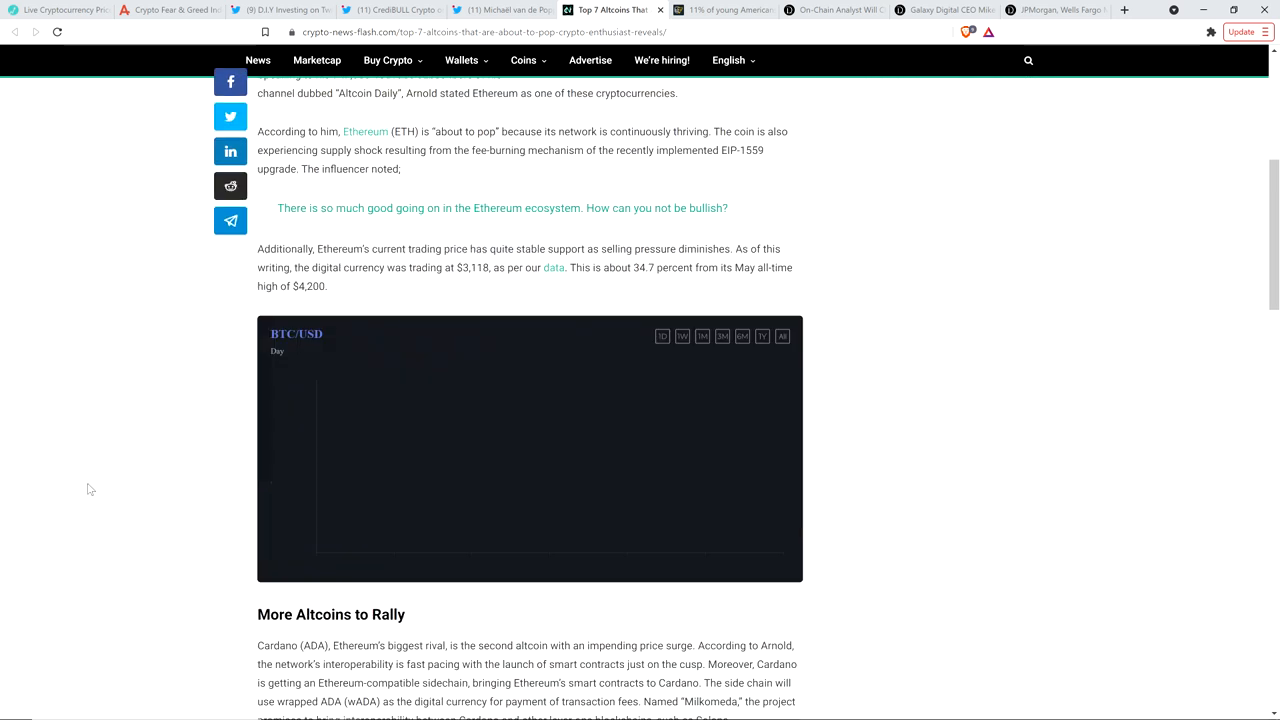
Scroll to the Additional reviews on Enjin's NFT partnership and XRP's possible 30% move
scroll("down", 3)
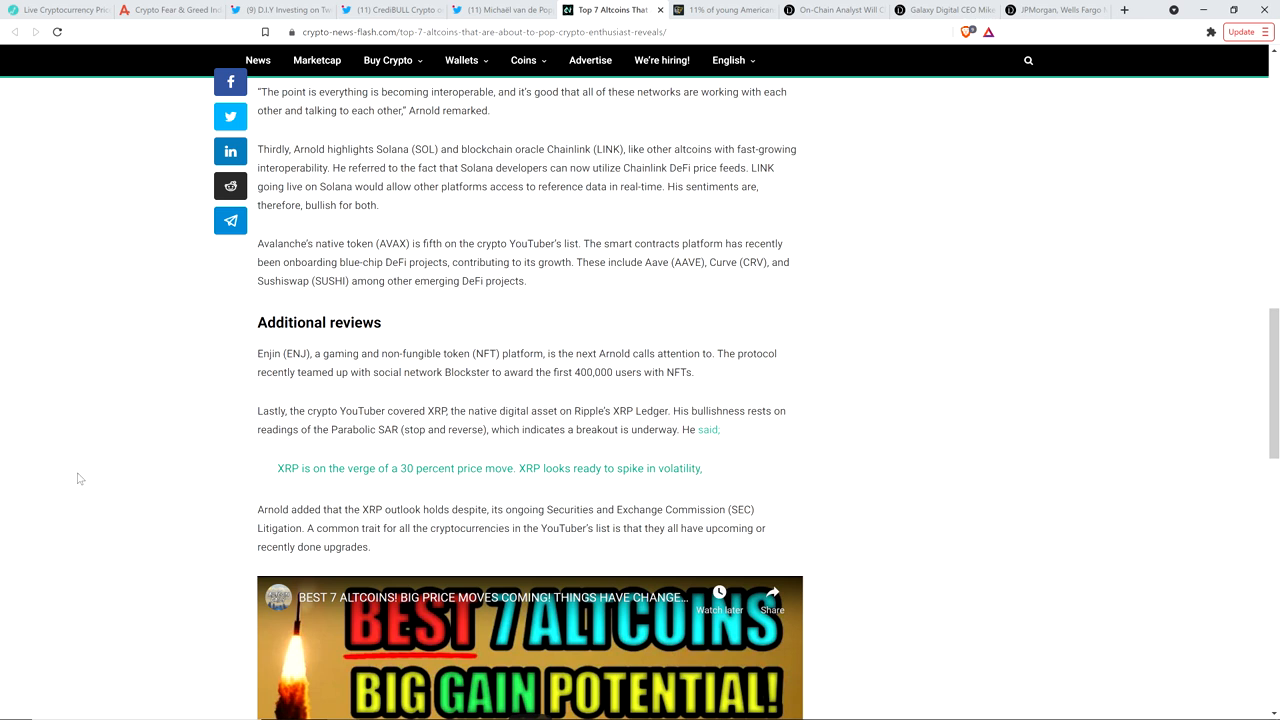
mouse_move(98, 473)
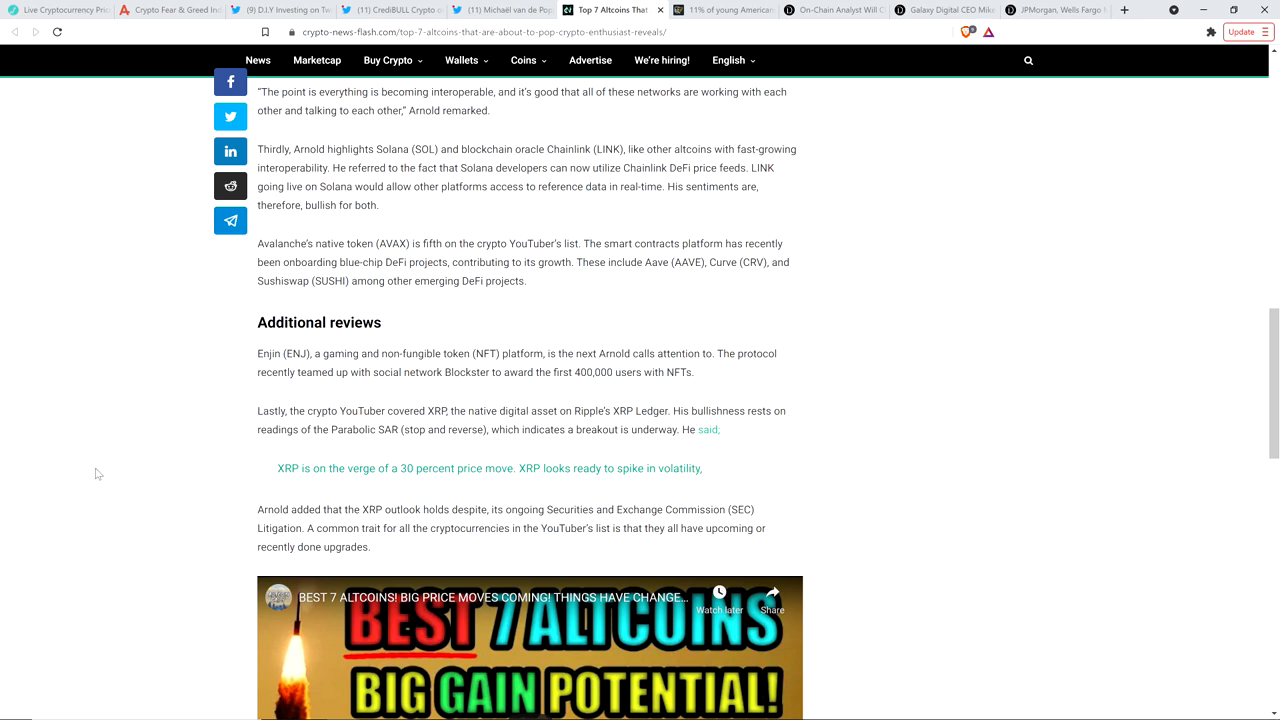
mouse_move(110, 470)
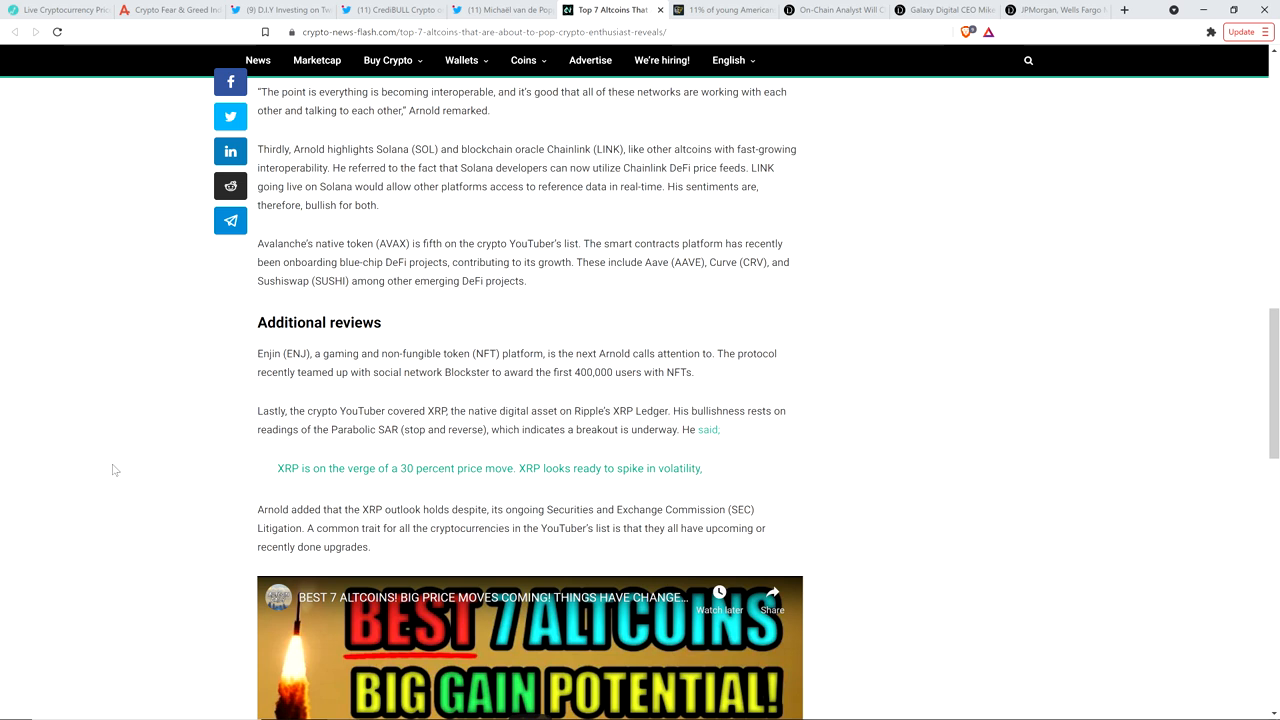
scroll("up", 3)
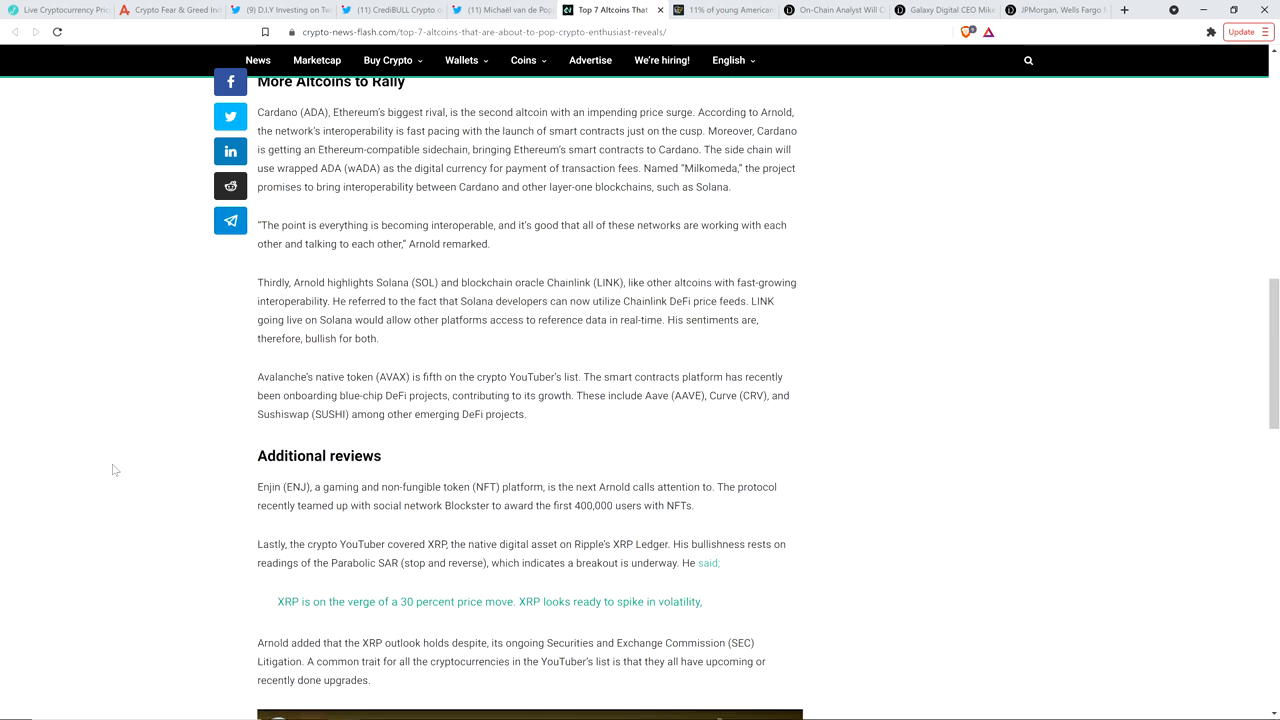
scroll("down", 3)
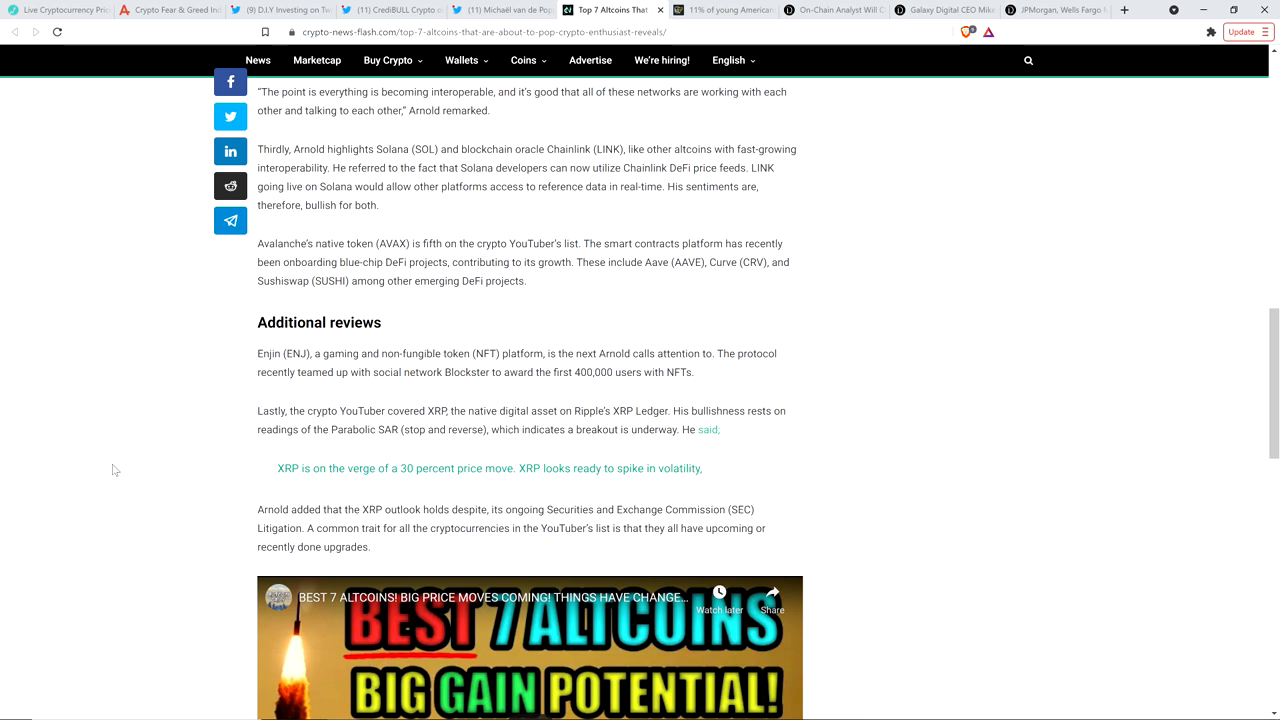
mouse_move(88, 313)
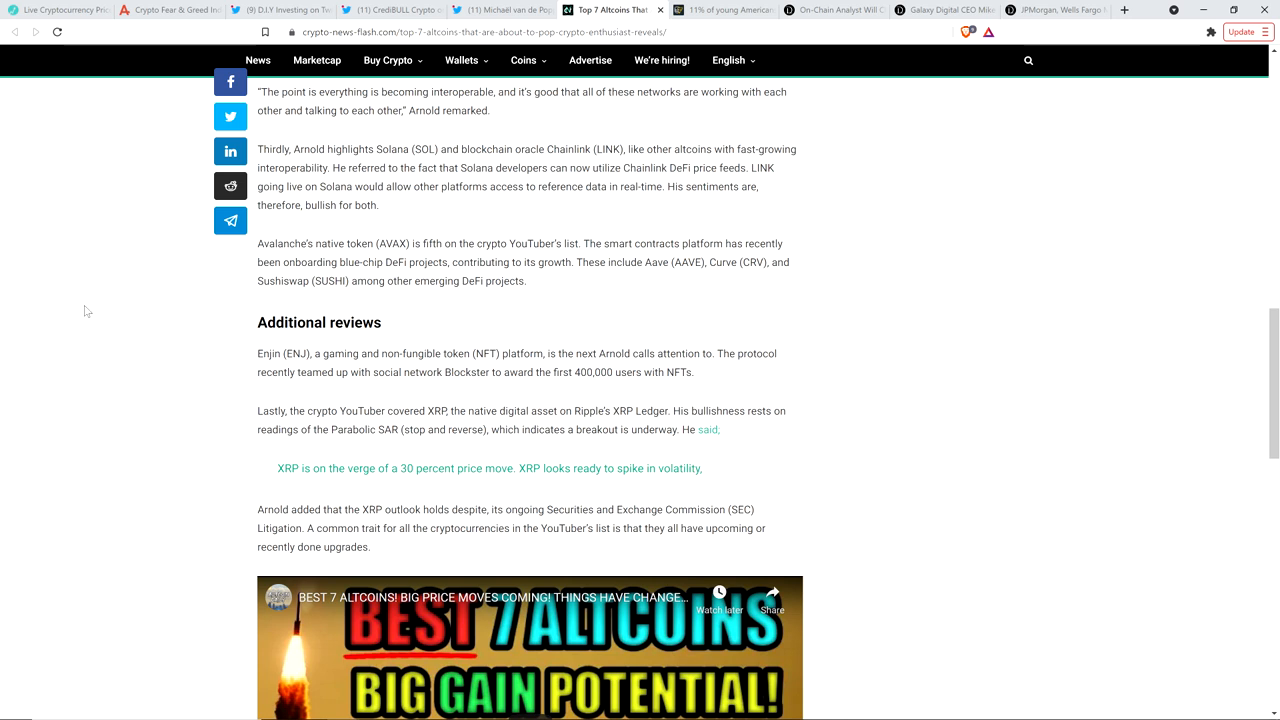
Scroll up to the 'about to pop' headline and its summary points
scroll("up", 3)
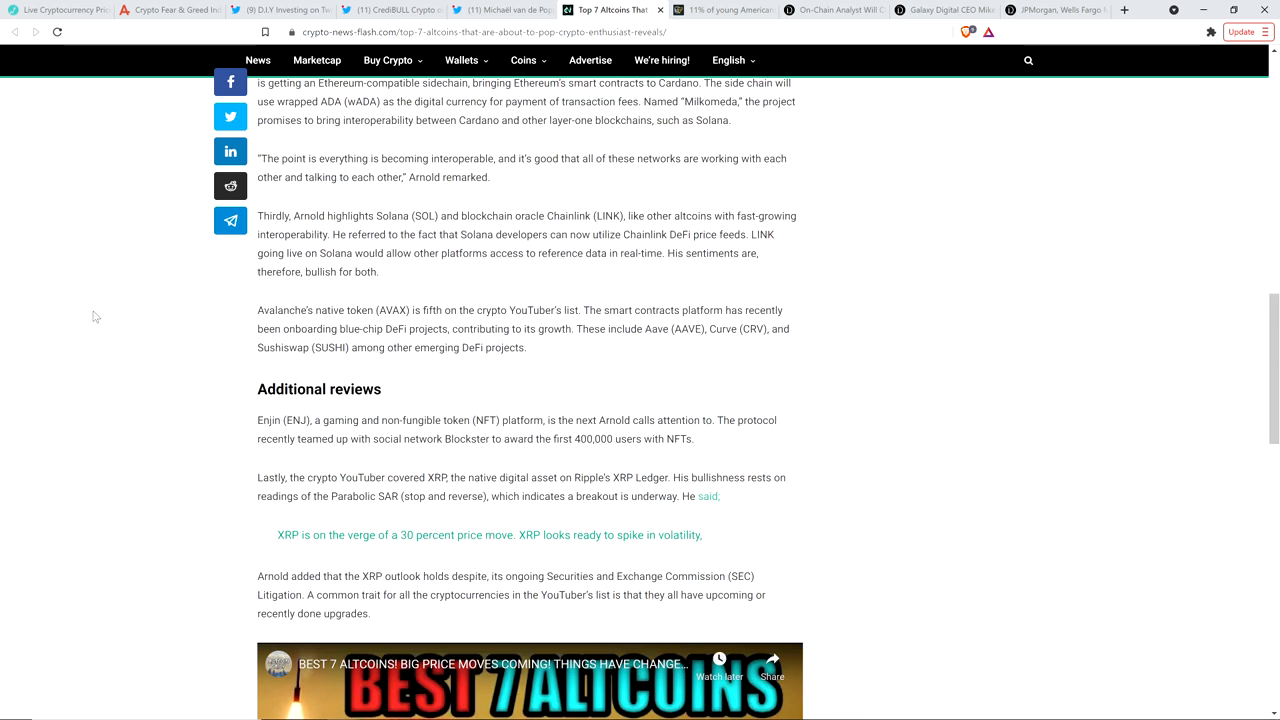
scroll("up", 3)
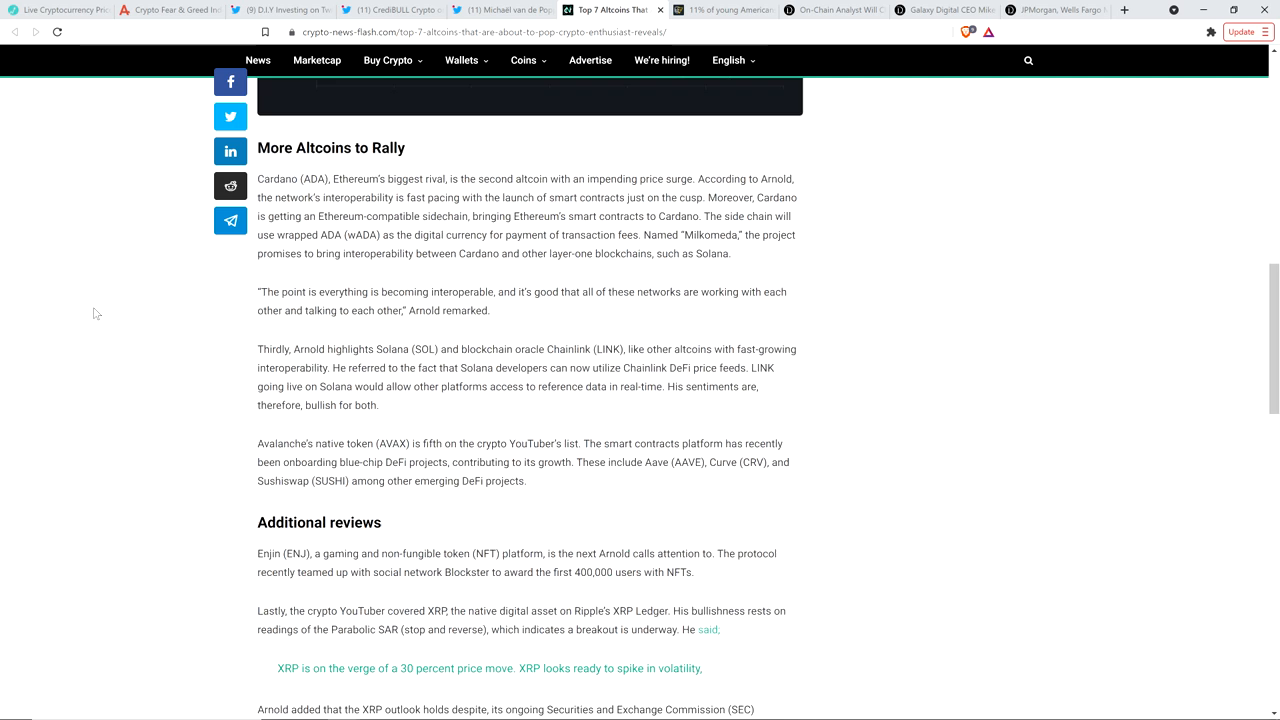
scroll("up", 3)
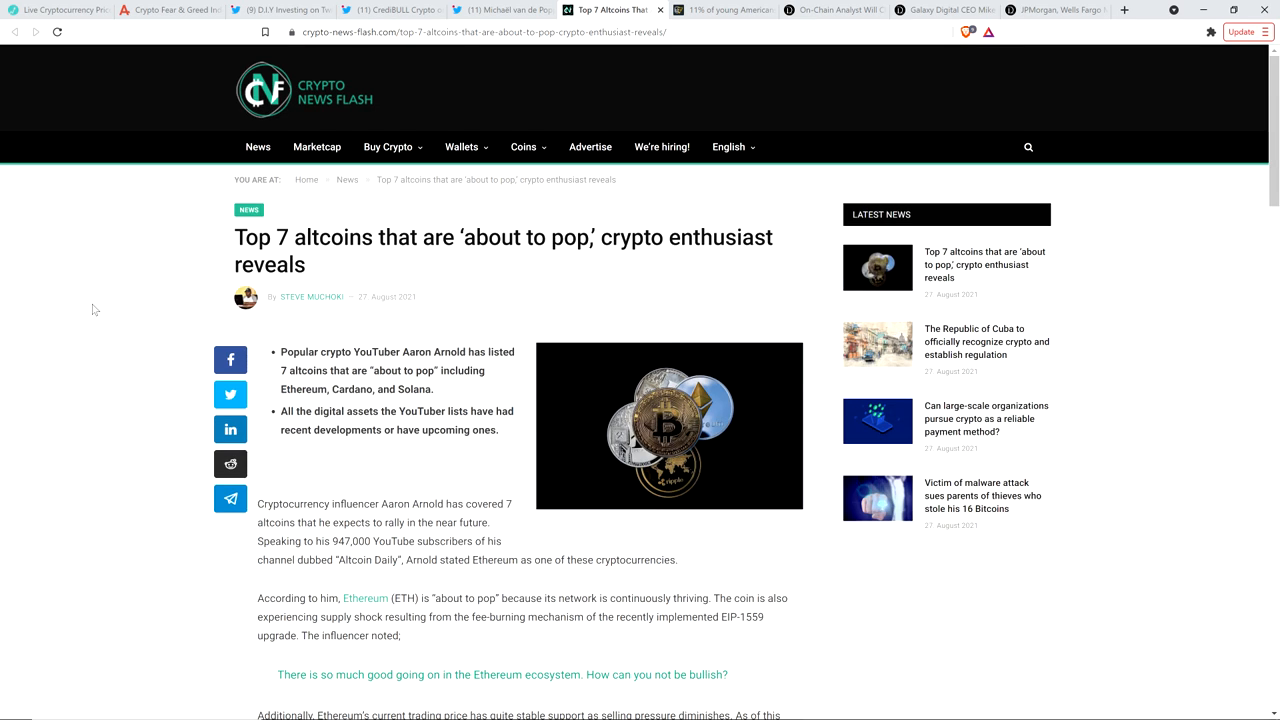